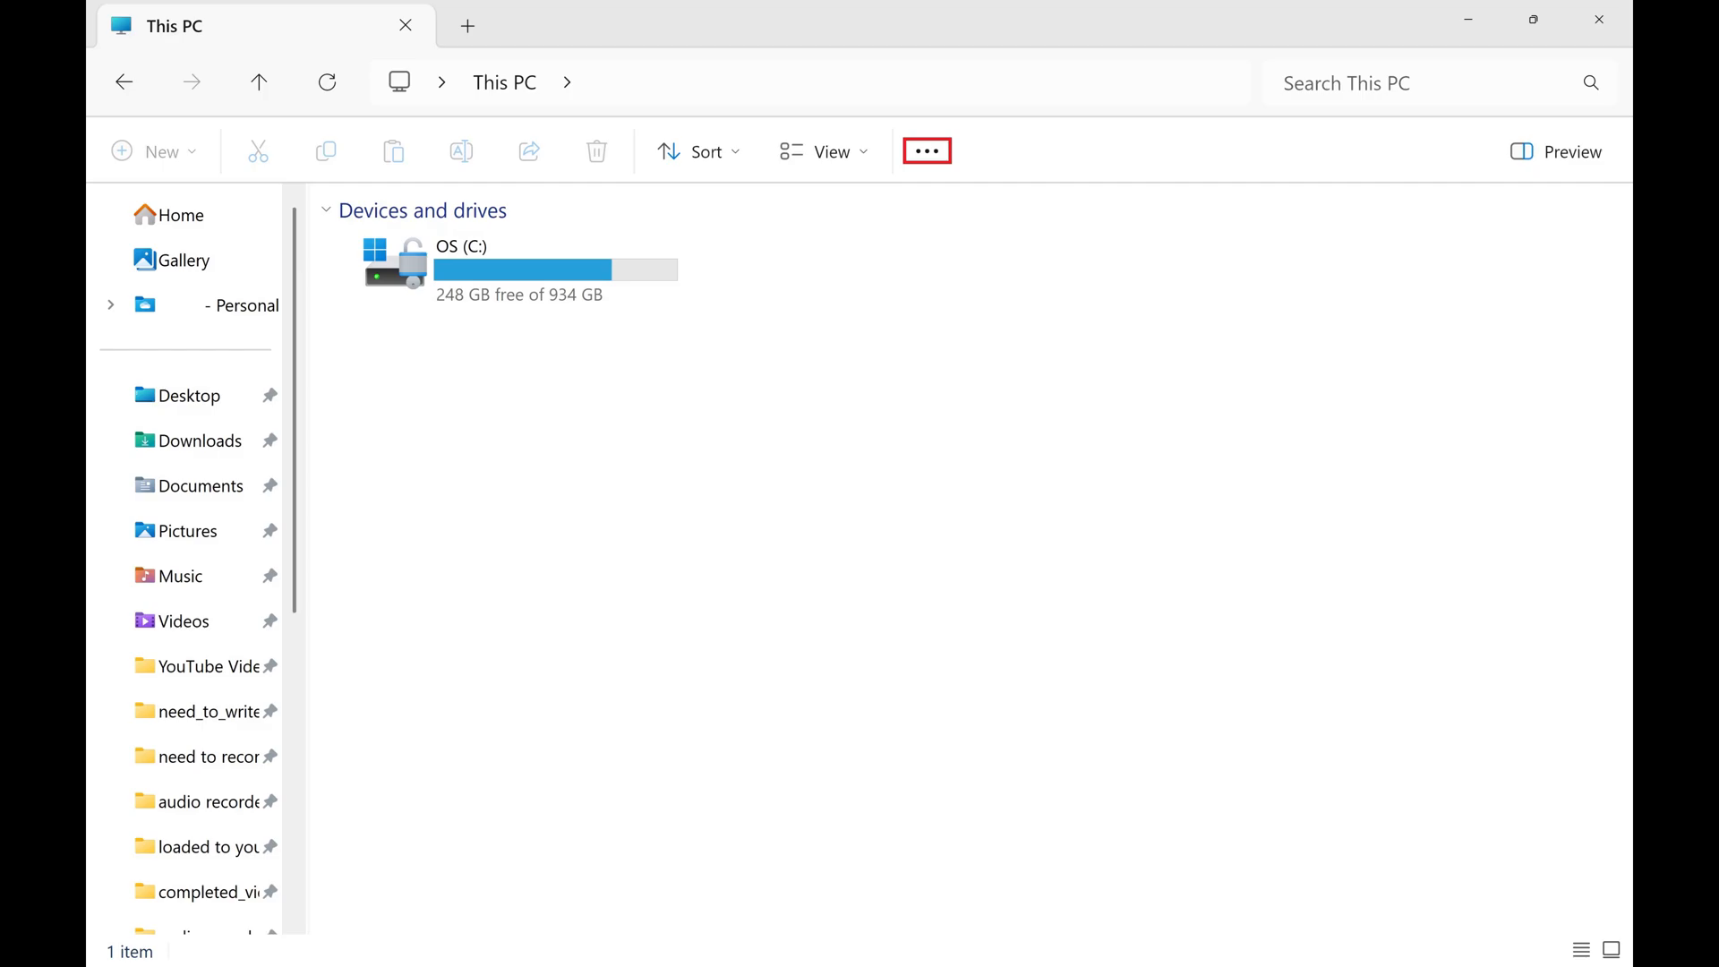
Show the command bar's overflow menu with Properties and Options entries
left_click(926, 150)
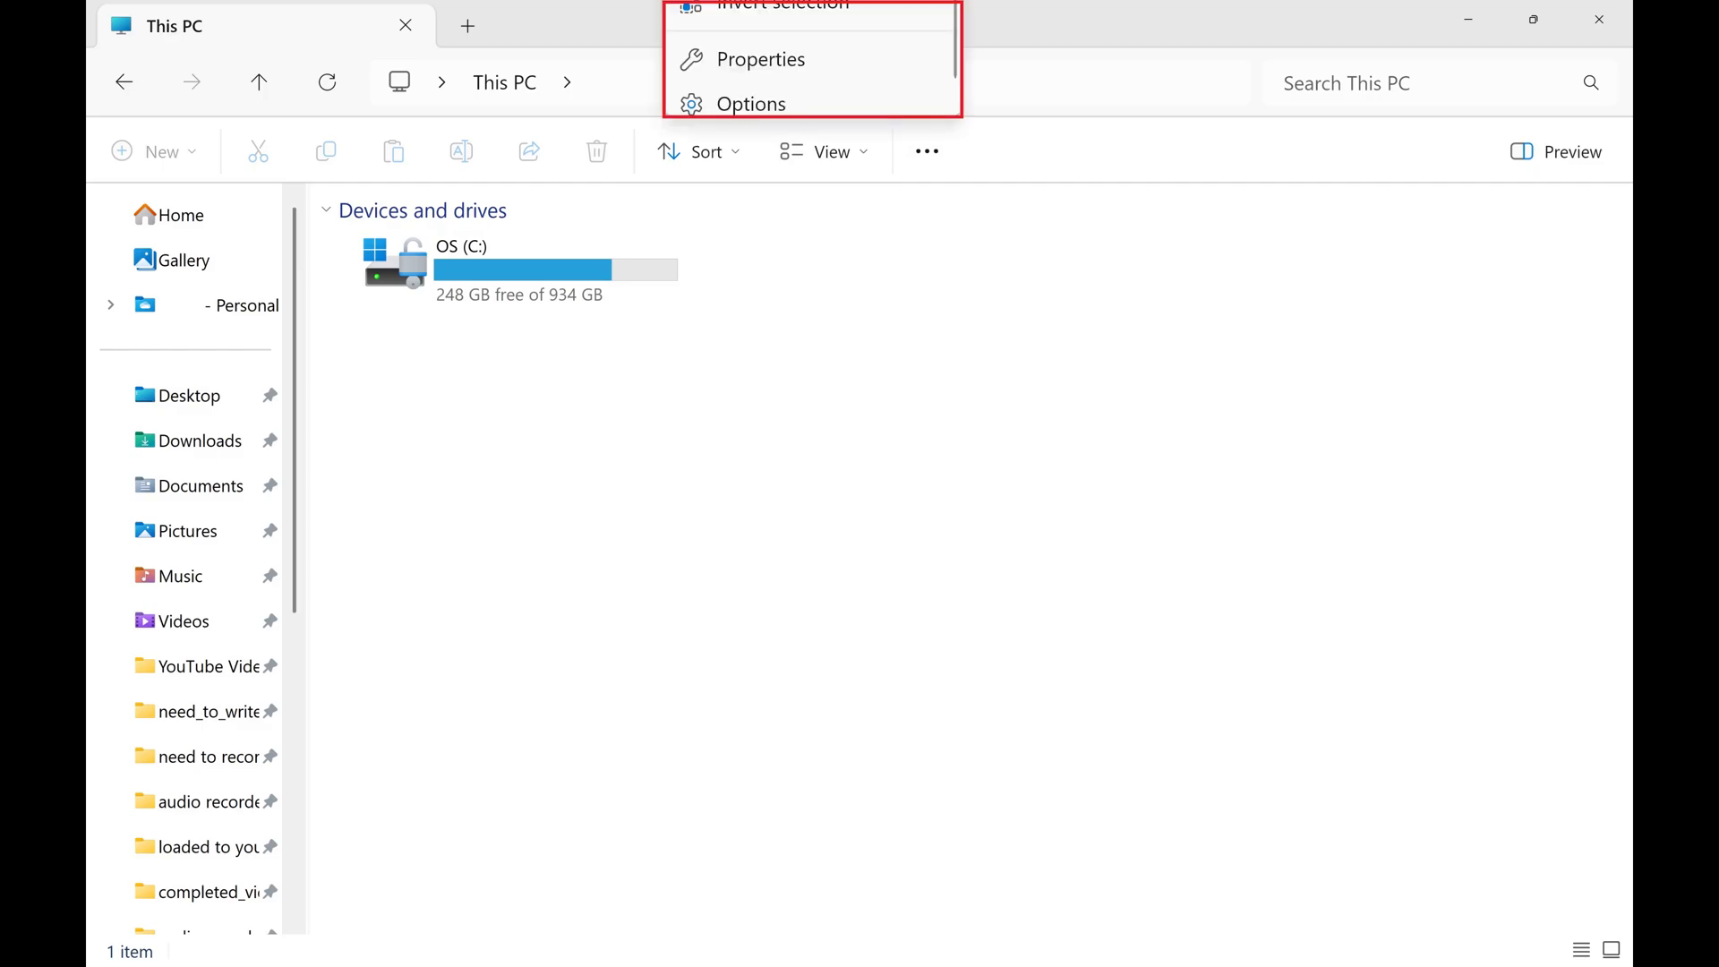
mouse_move(751, 104)
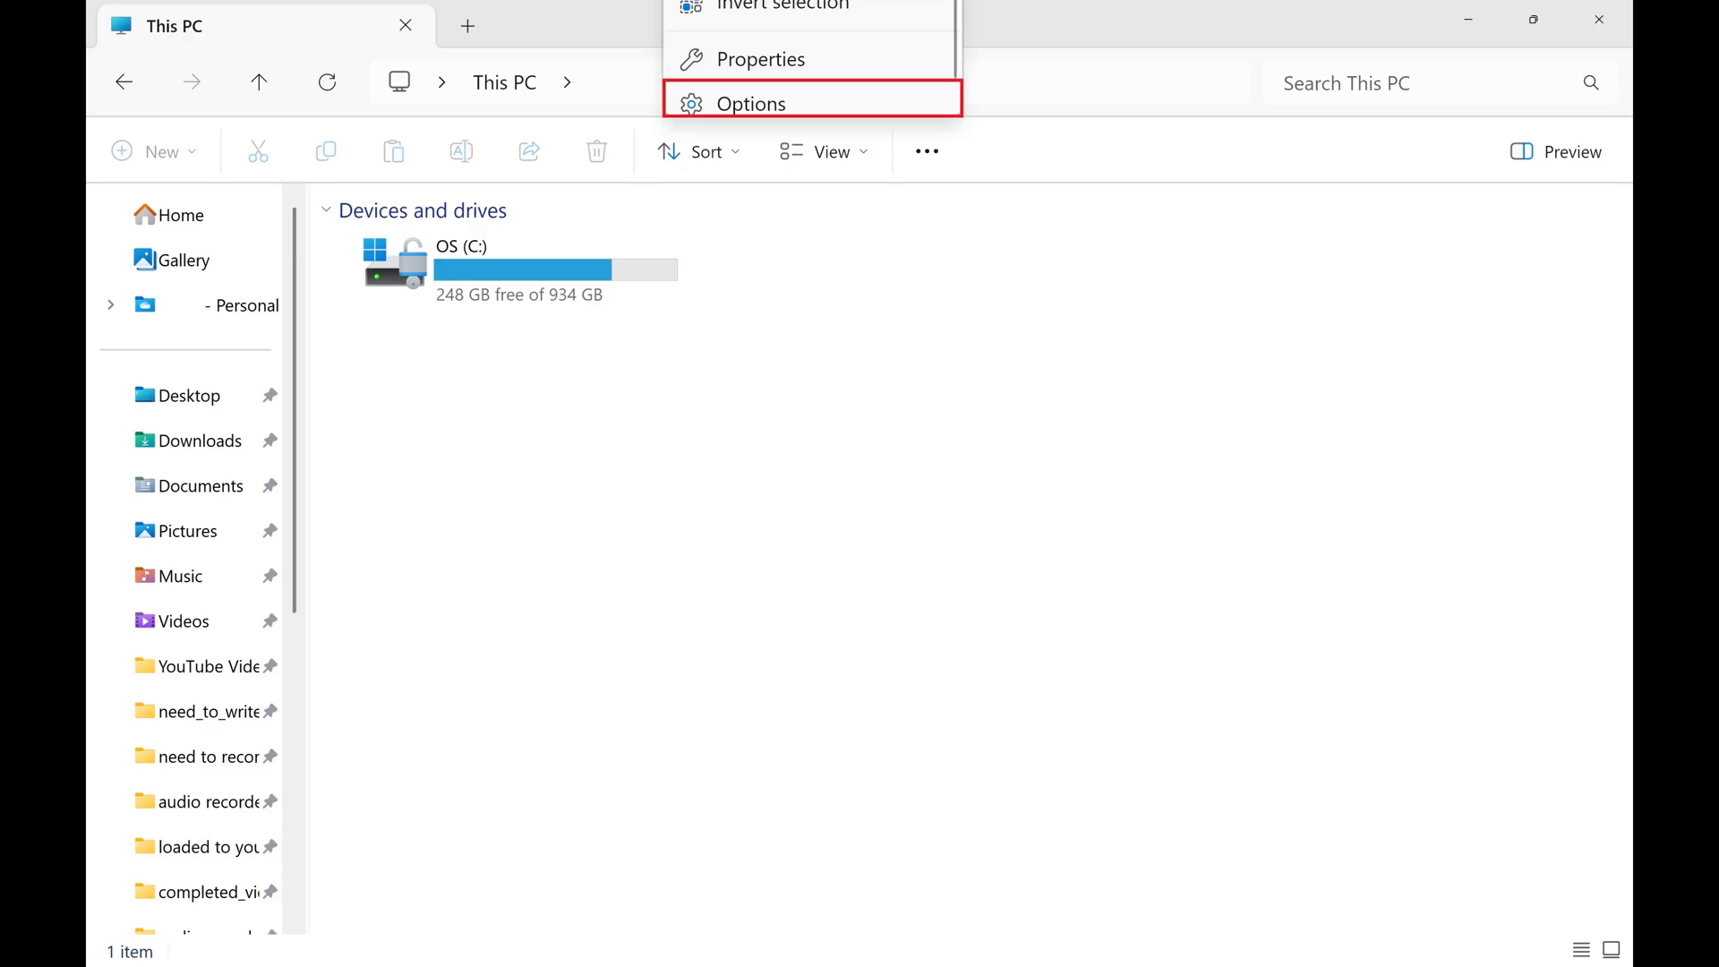
Bring up the Folder Options dialog on its General page from the overflow menu
left_click(750, 104)
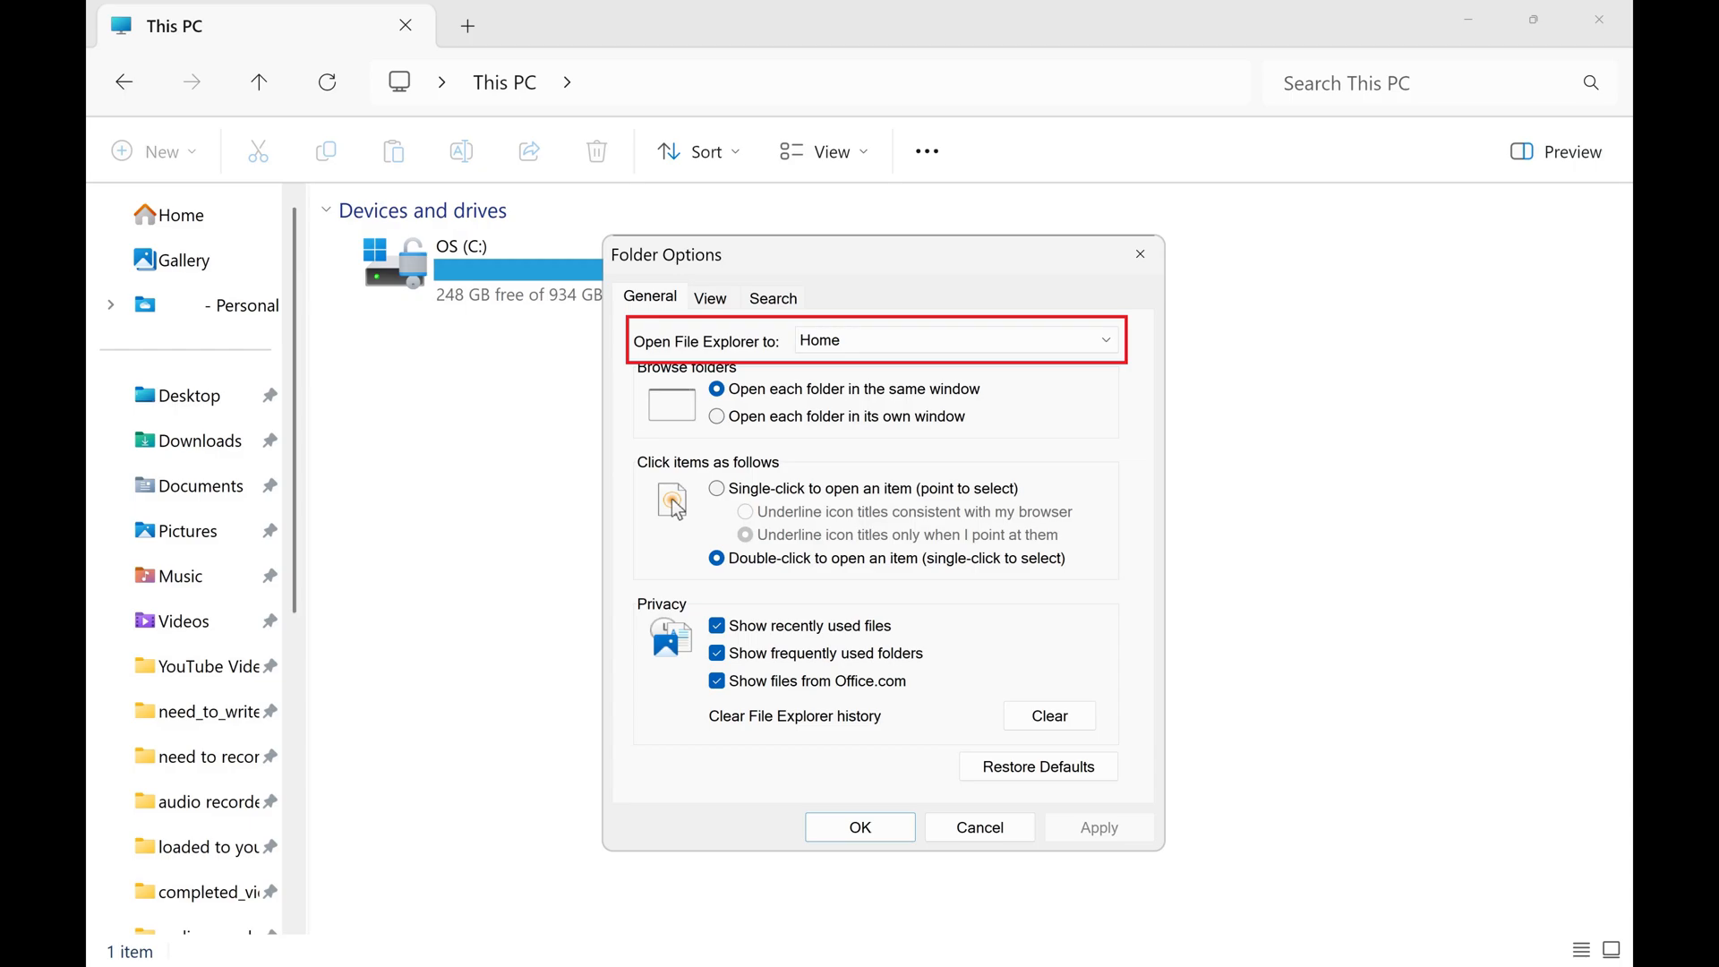
Set 'Open File Explorer to' to the Personal OneDrive folder and apply it
left_click(952, 341)
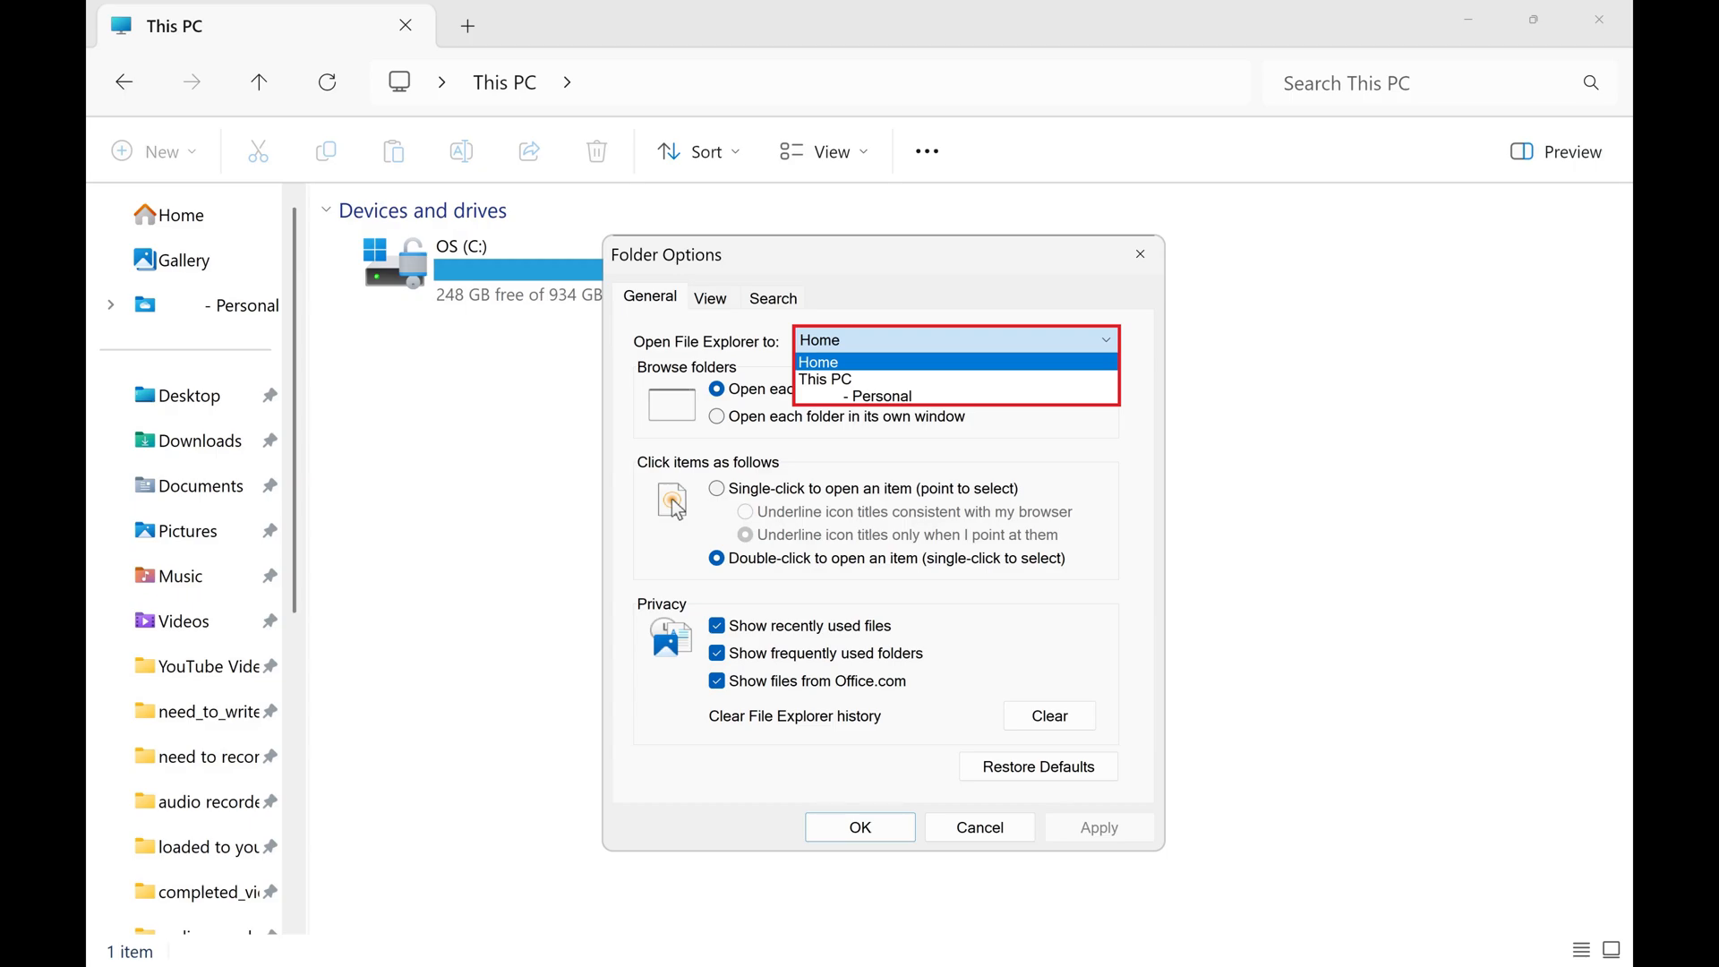
left_click(872, 395)
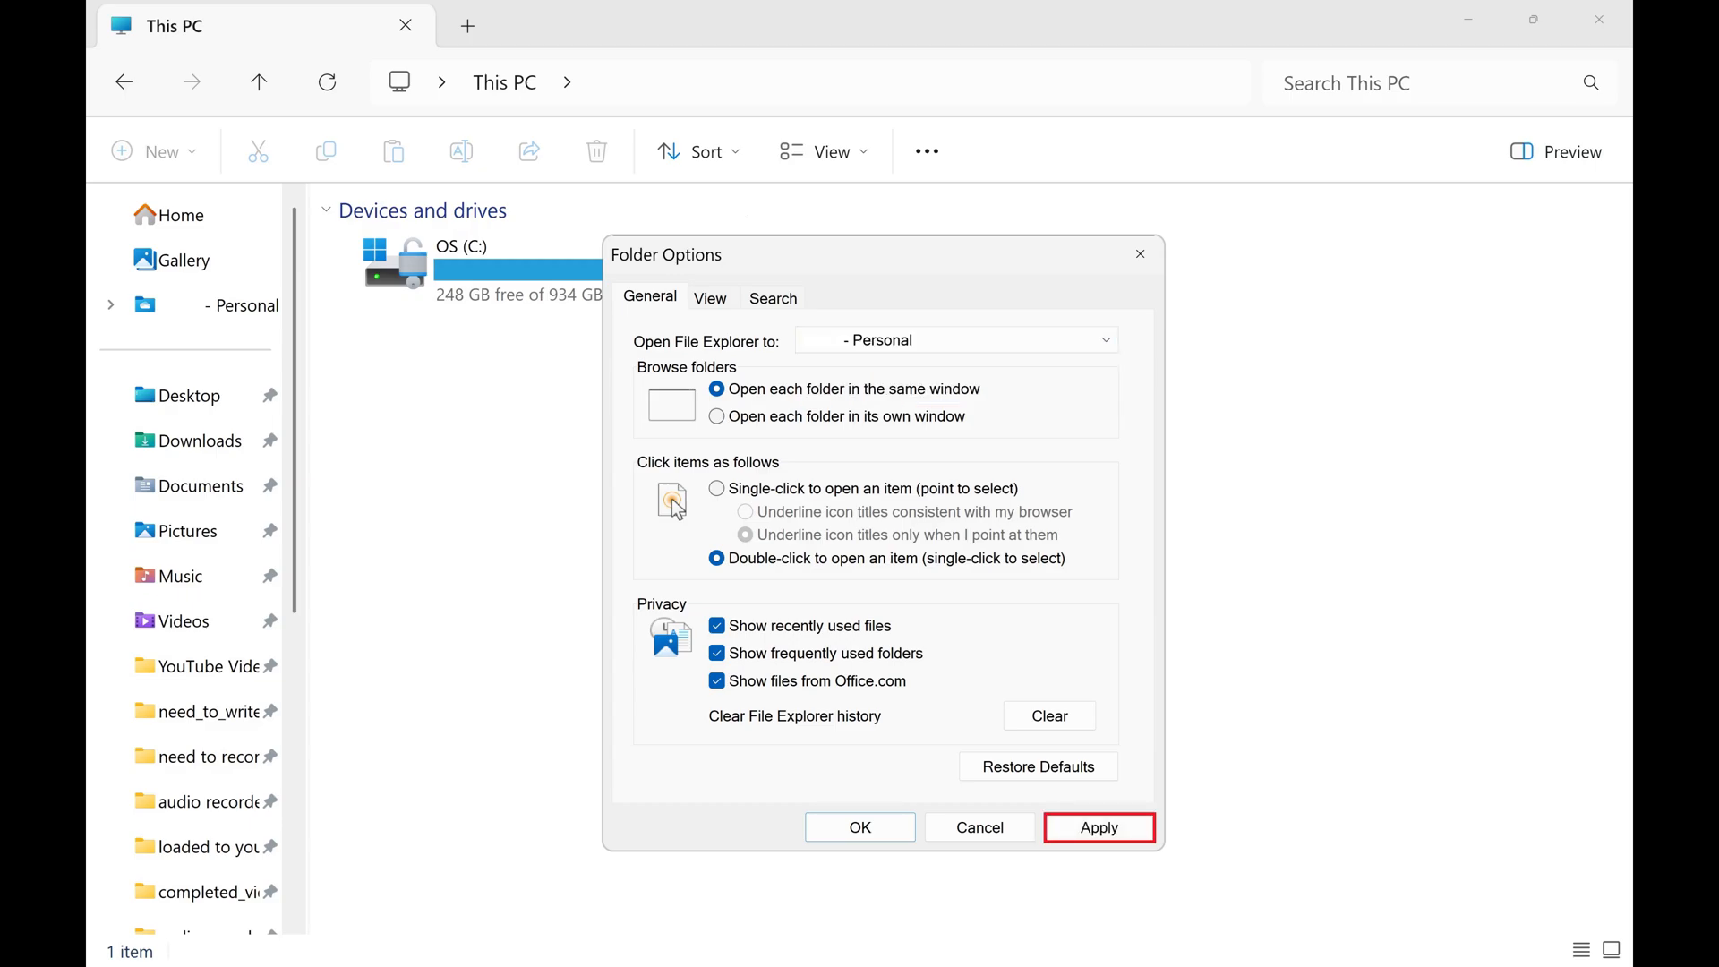
left_click(1097, 827)
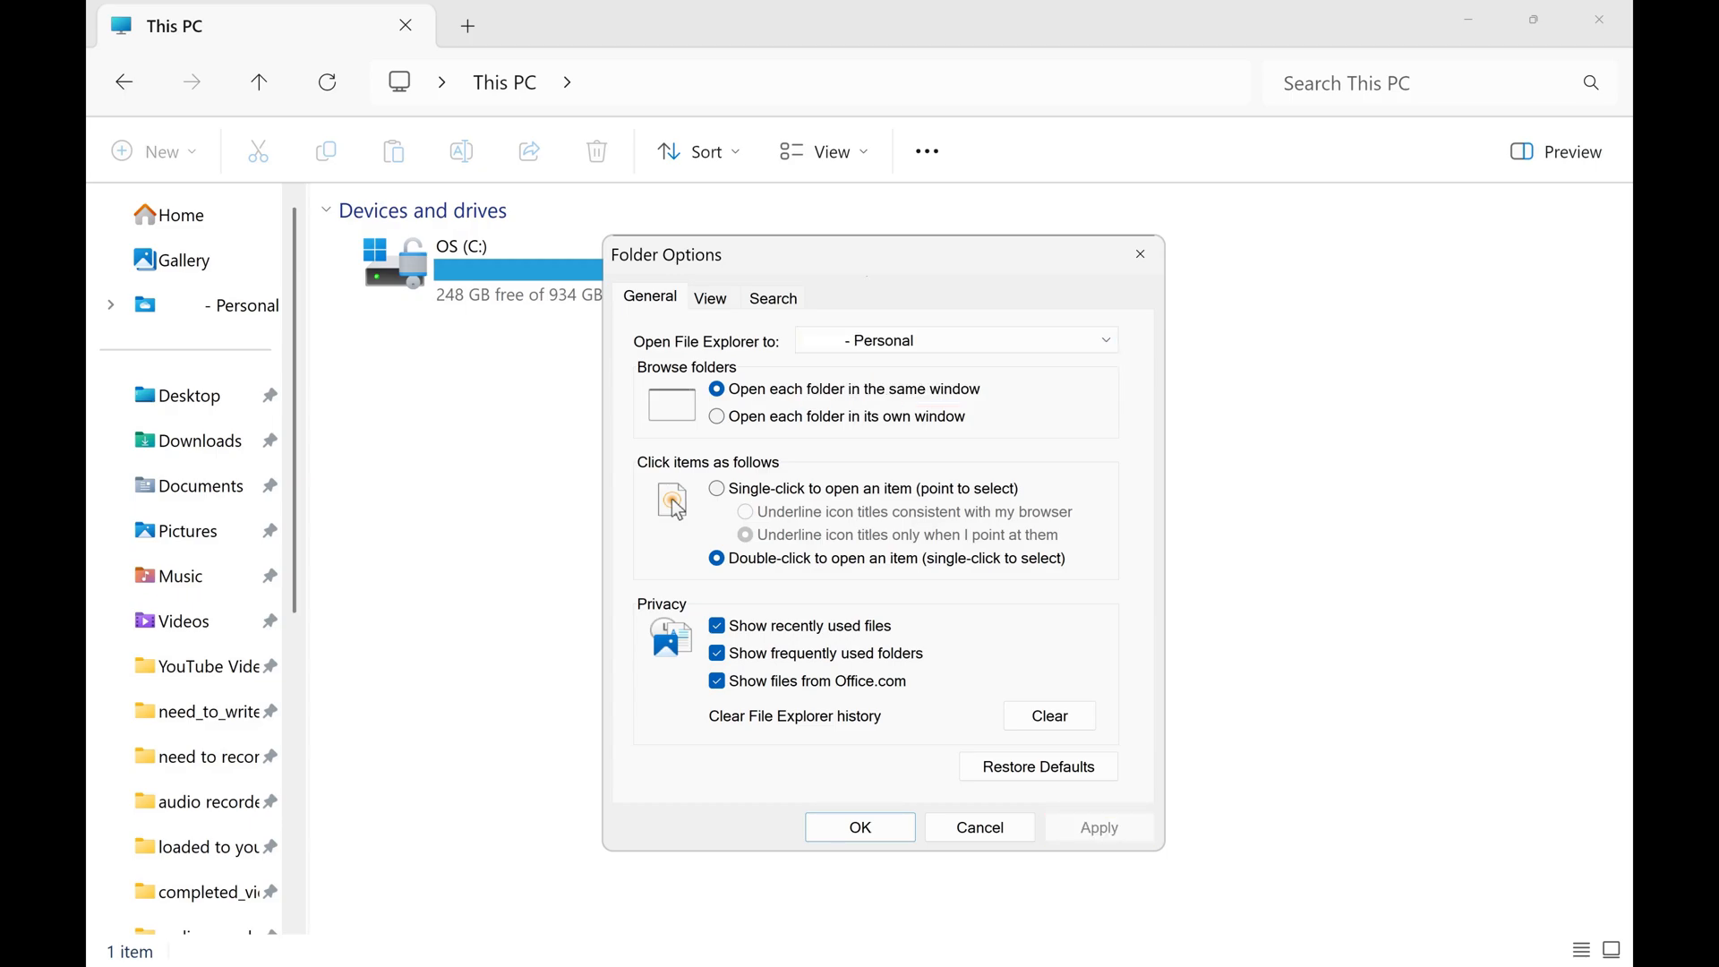